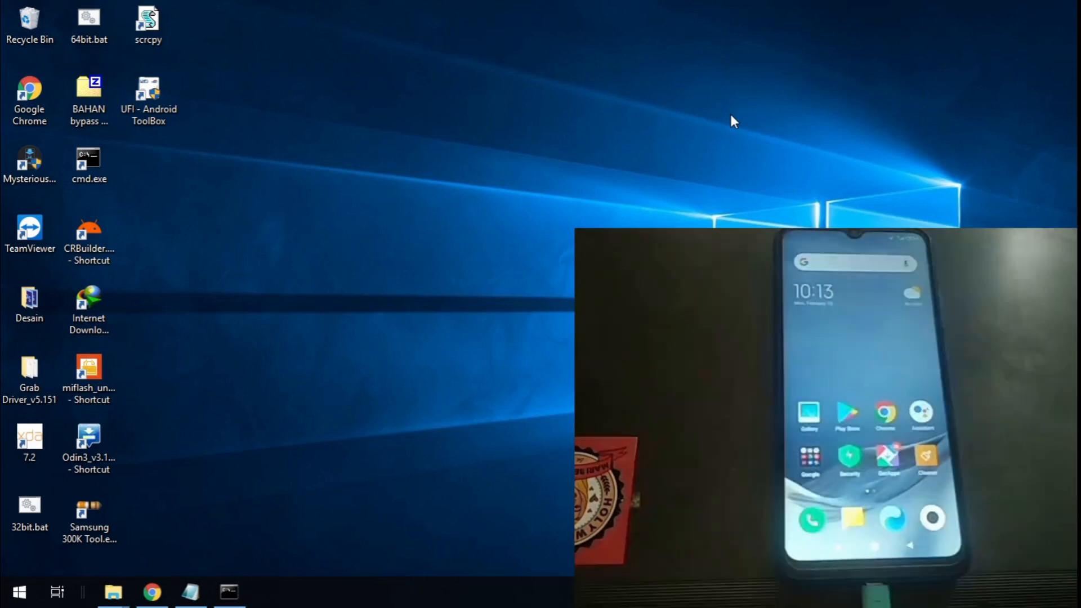
mouse_move(113, 592)
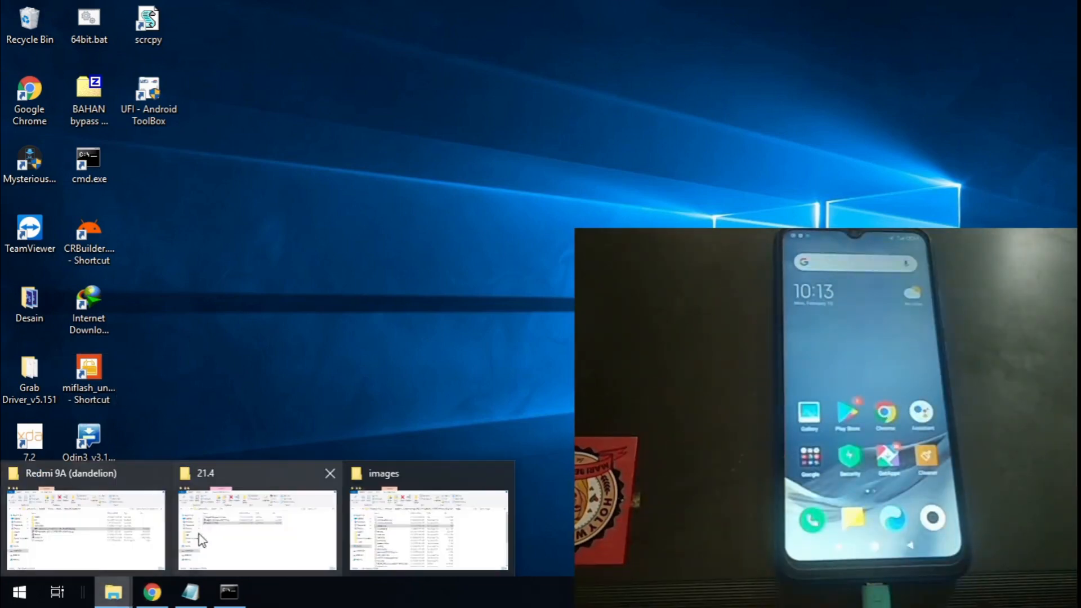
Step: Restore the open folder windows with the firmware images folder in front
click(257, 527)
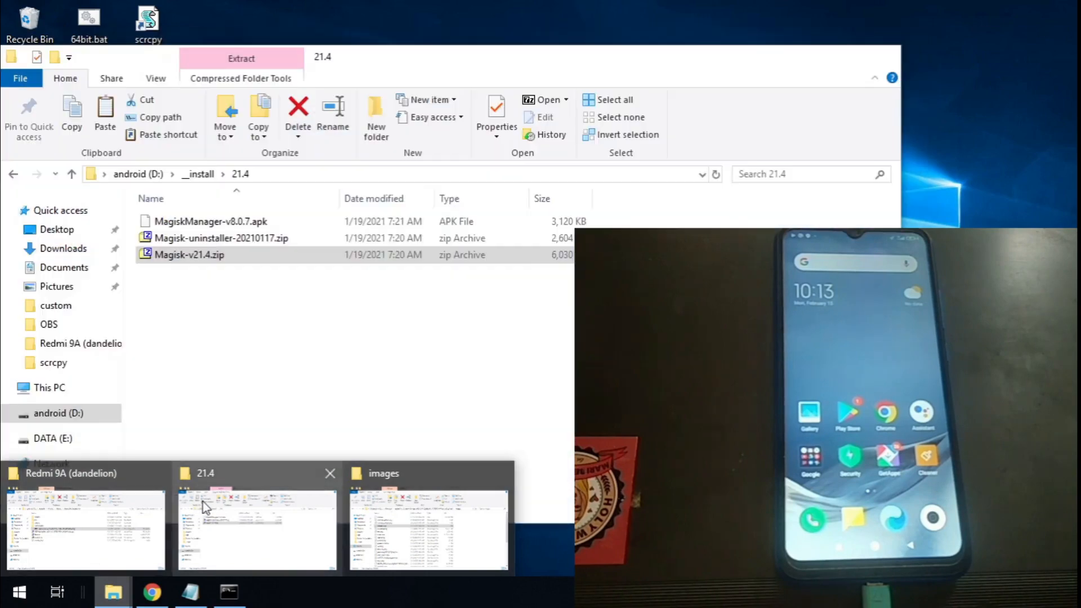
right_click(210, 221)
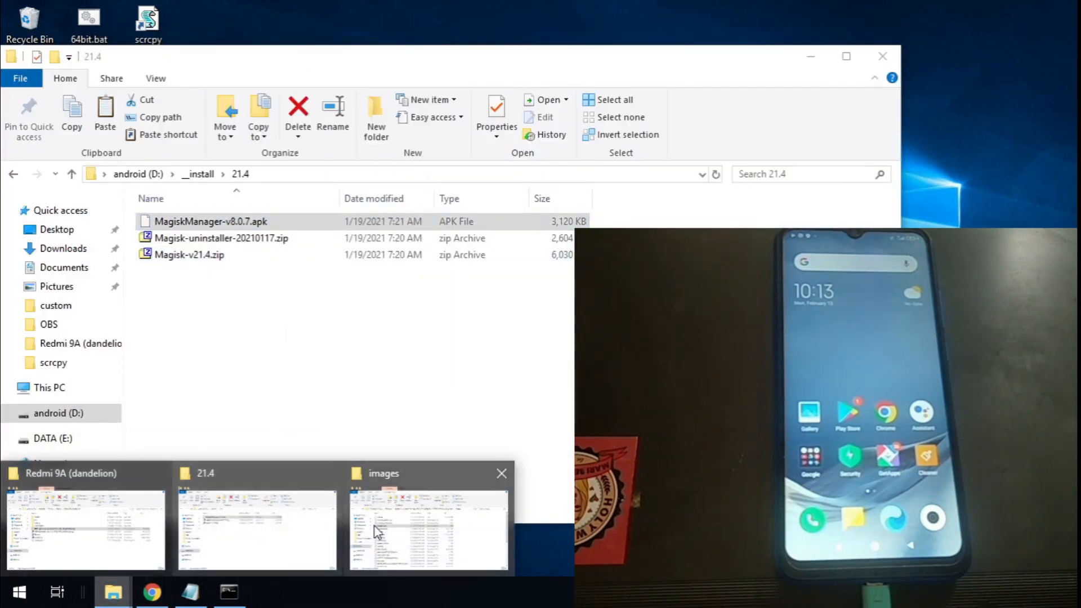
click(427, 524)
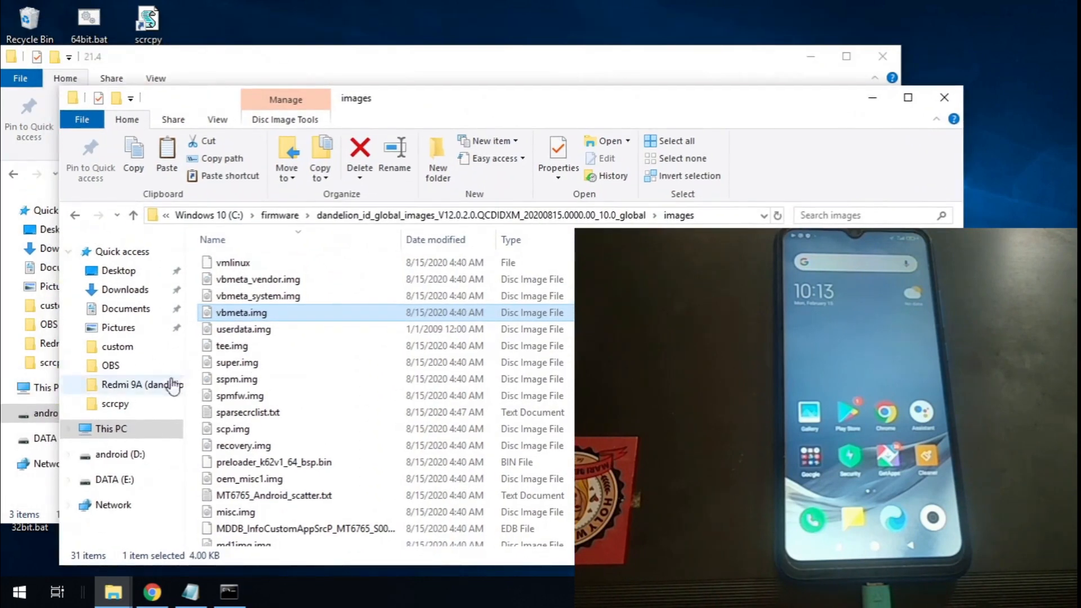
Step: Browse the Redmi 9A internal storage to confirm Magisk-v21.4.zip and MagiskManager-v8.0.7.apk, then minimize
click(110, 428)
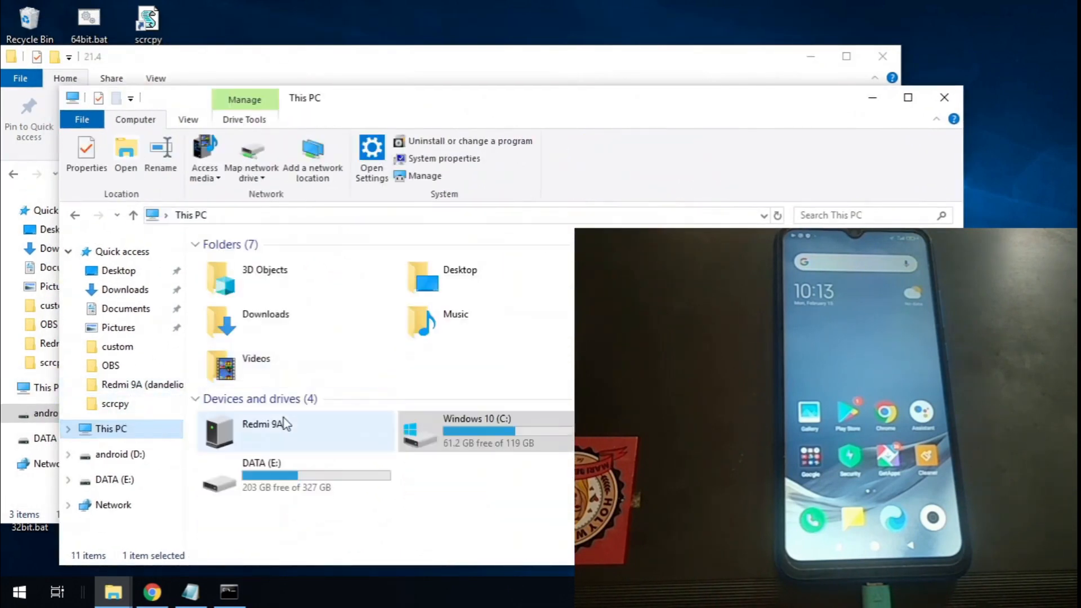
double_click(283, 423)
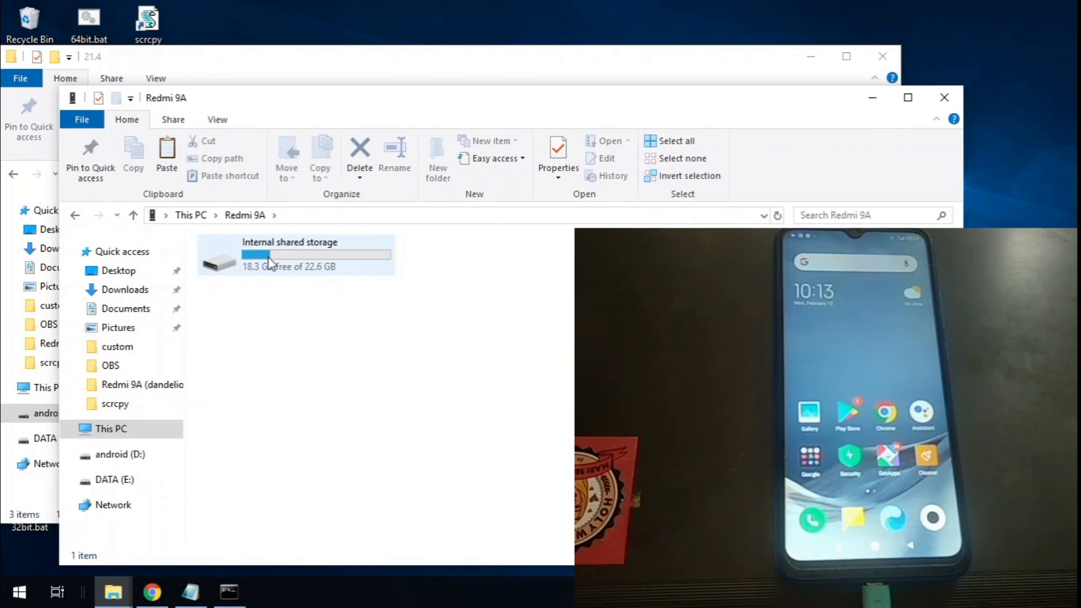
double_click(289, 254)
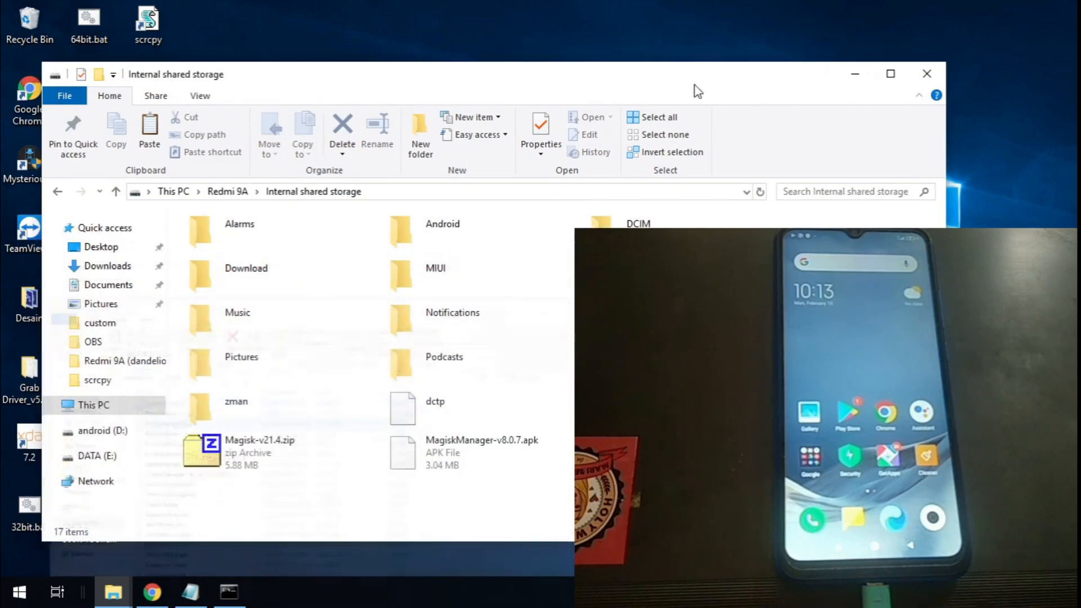
mouse_move(801, 107)
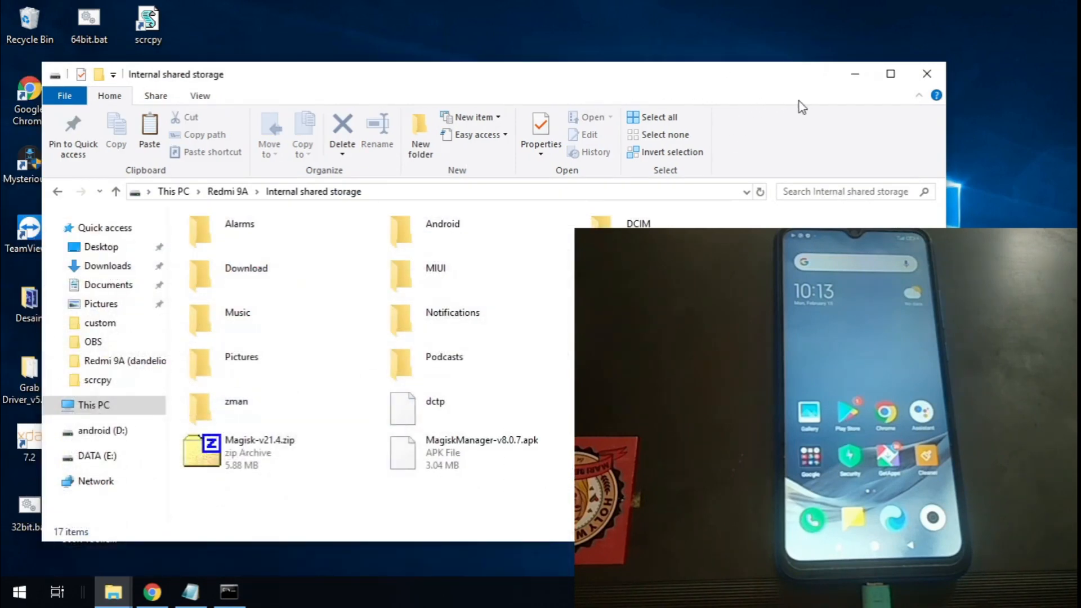
click(927, 74)
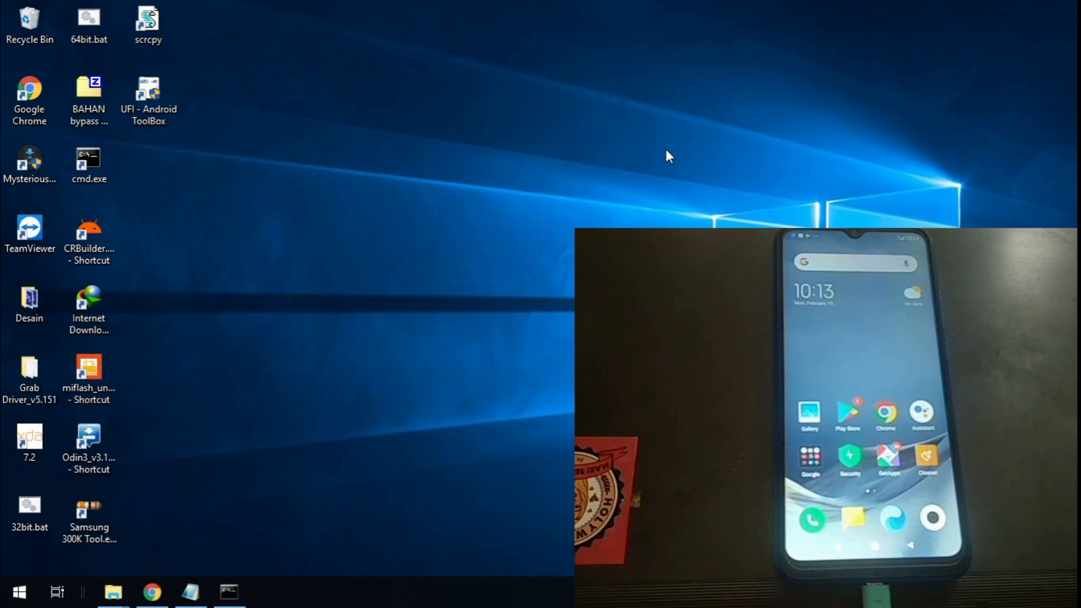
mouse_move(654, 154)
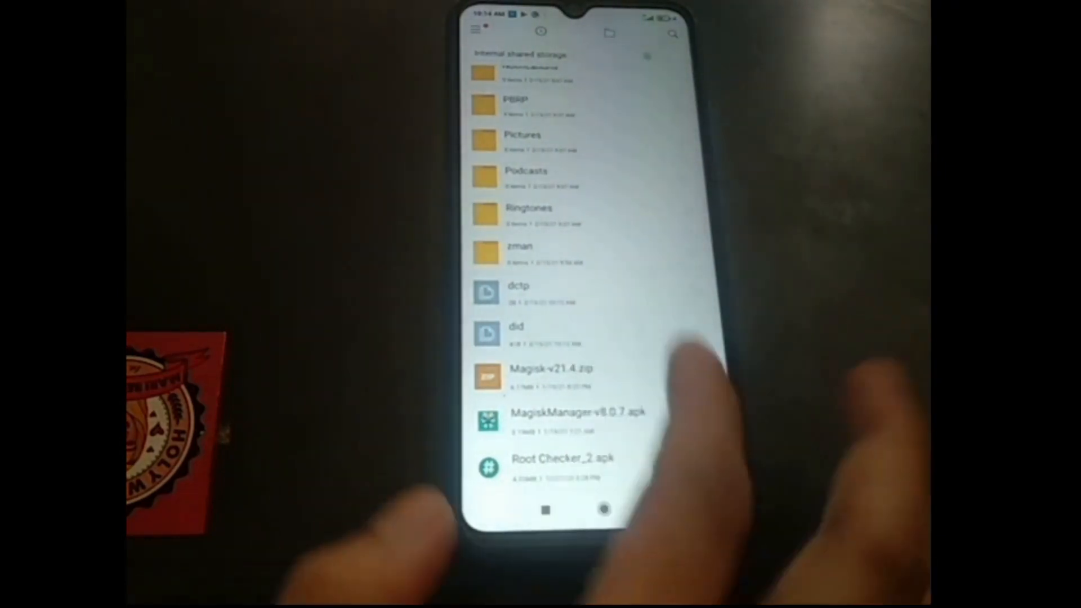
Step: Install the Magisk Manager and Root Checker APKs on the phone and launch Magisk Manager
click(580, 412)
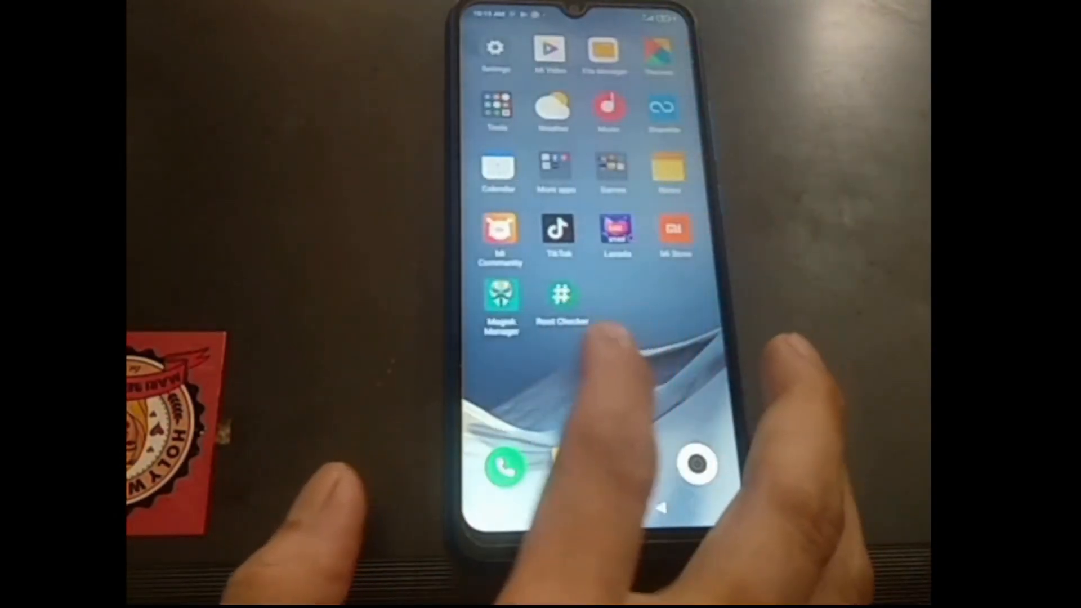
click(499, 303)
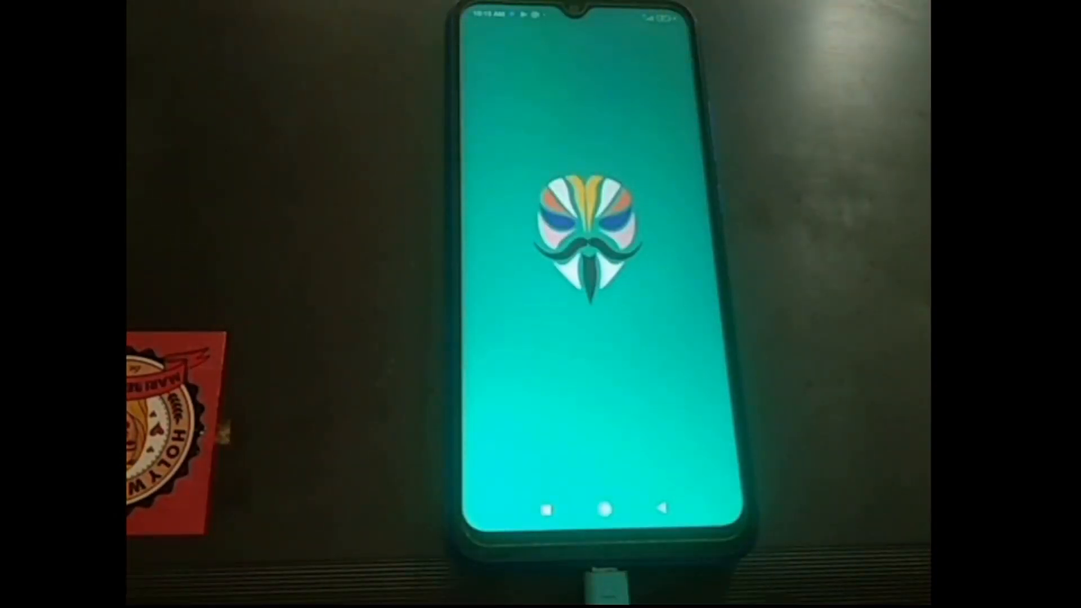